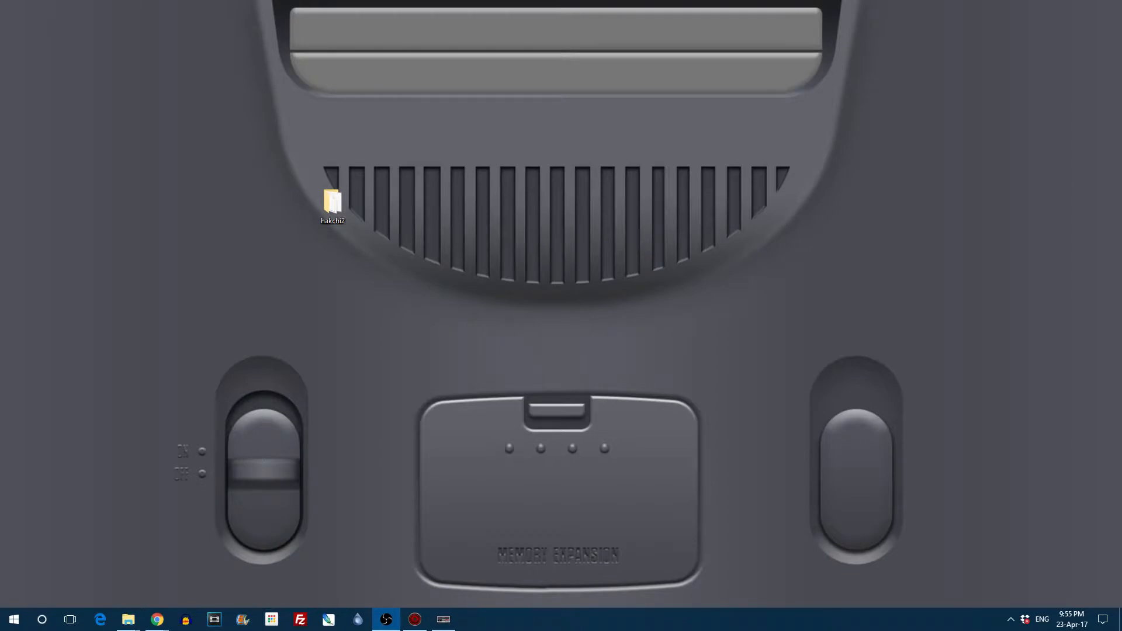
# Step: Bring up Chrome showing the retroarch-clover releases page on GitHub
pyautogui.click(385, 619)
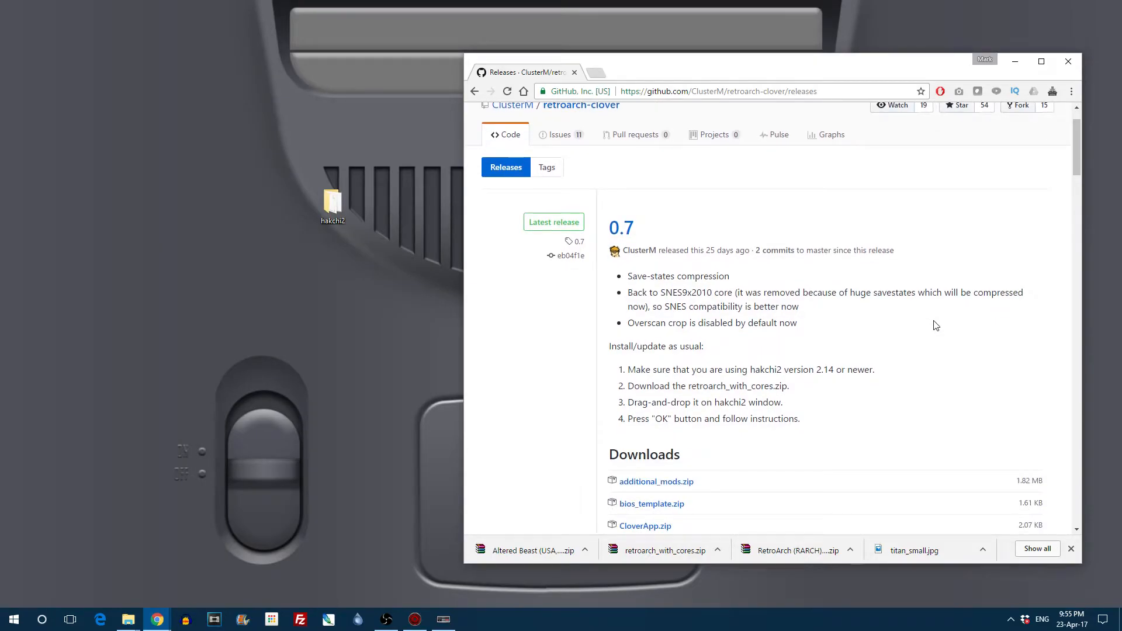
# Step: Note the hakchi2 2.14 requirement, then download retroarch_with_cores.zip from the 0.7 release
pyautogui.scroll(-3)
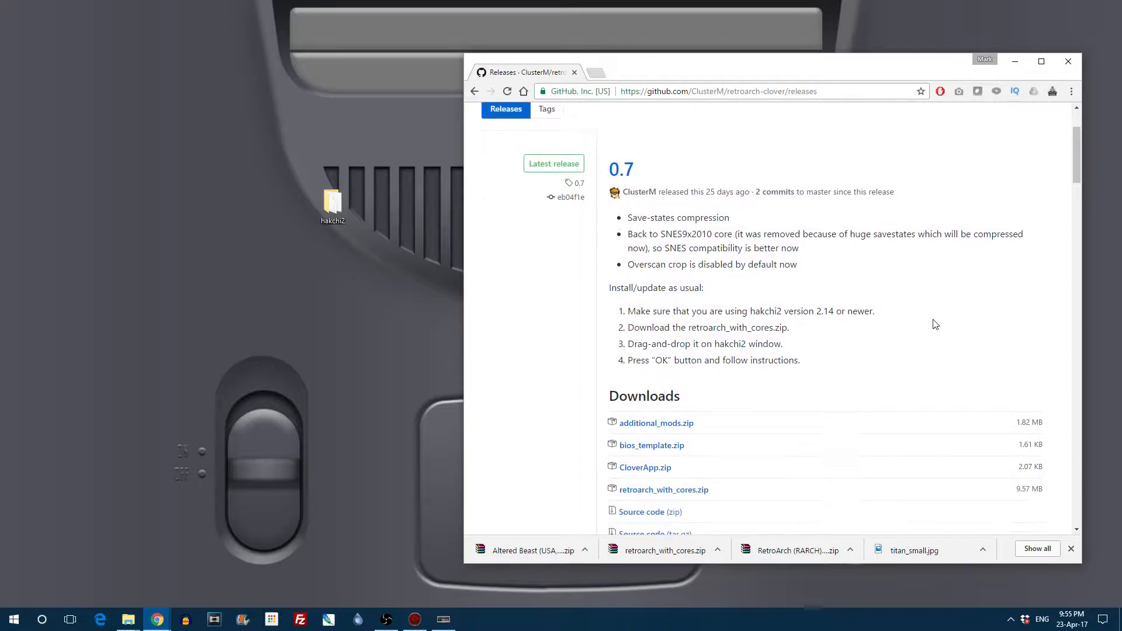
pyautogui.moveTo(908, 335)
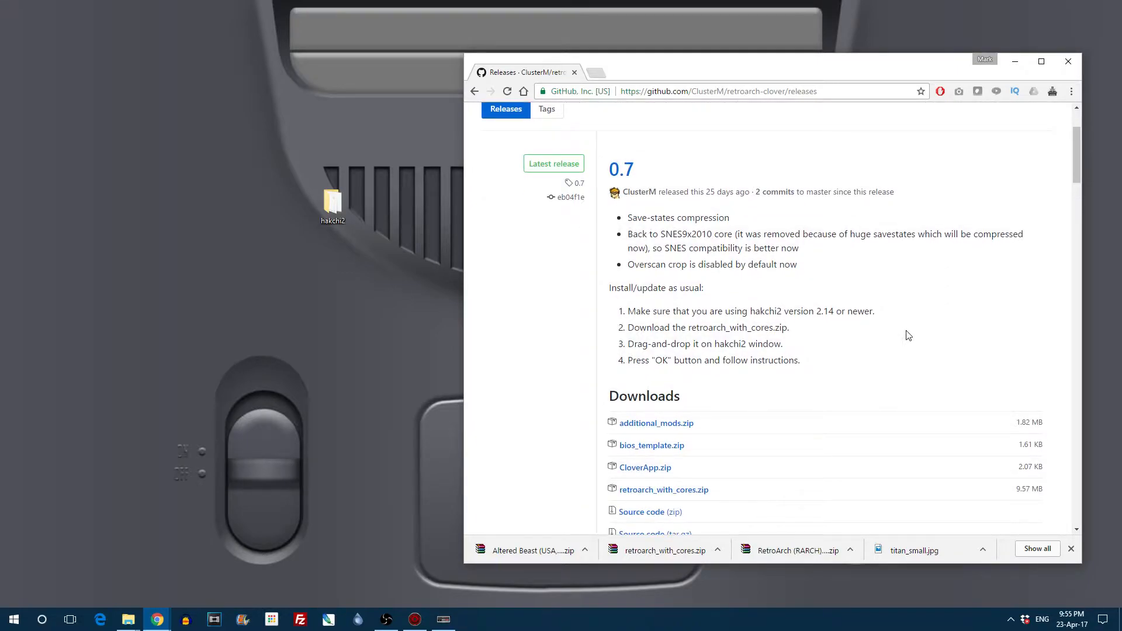
pyautogui.moveTo(703, 311); pyautogui.dragTo(871, 311)
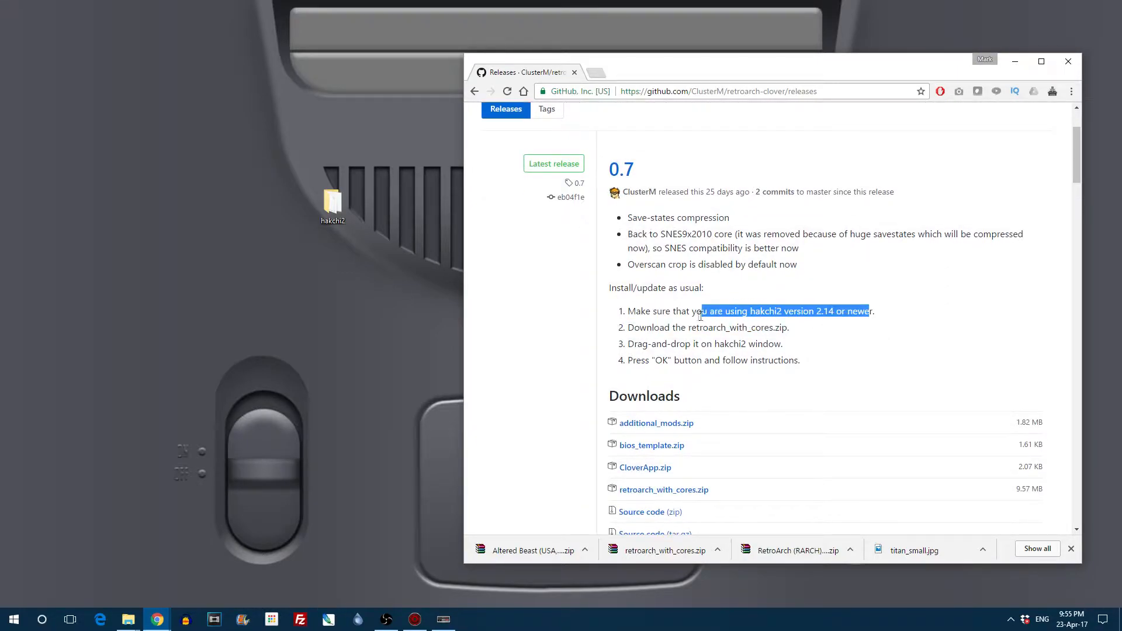
pyautogui.click(861, 338)
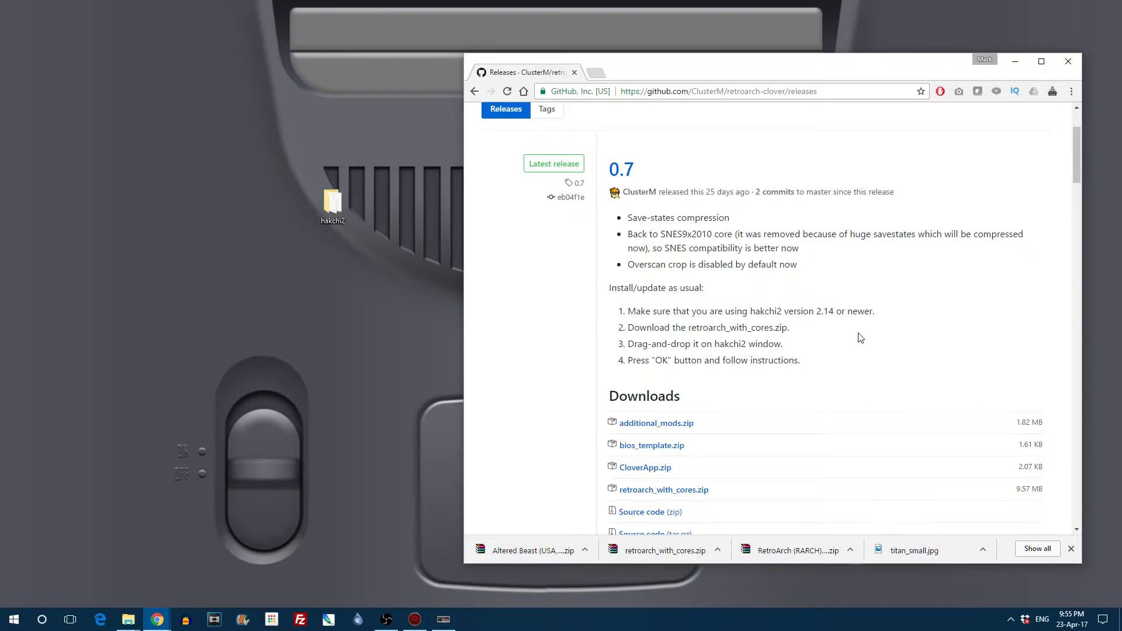
pyautogui.scroll(-3)
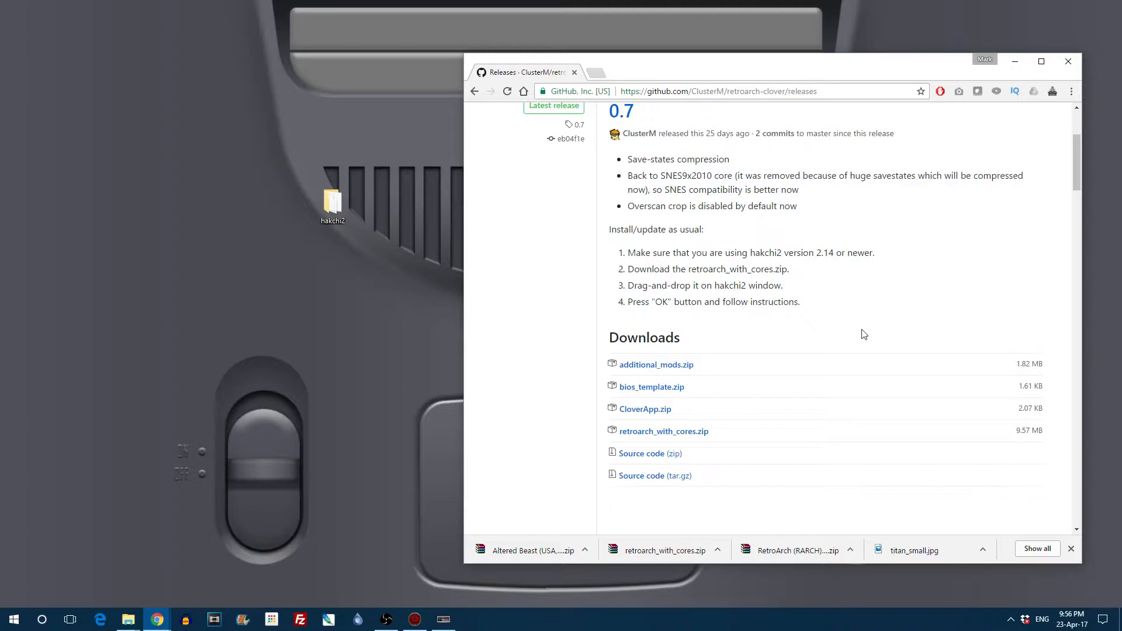
pyautogui.moveTo(694, 430)
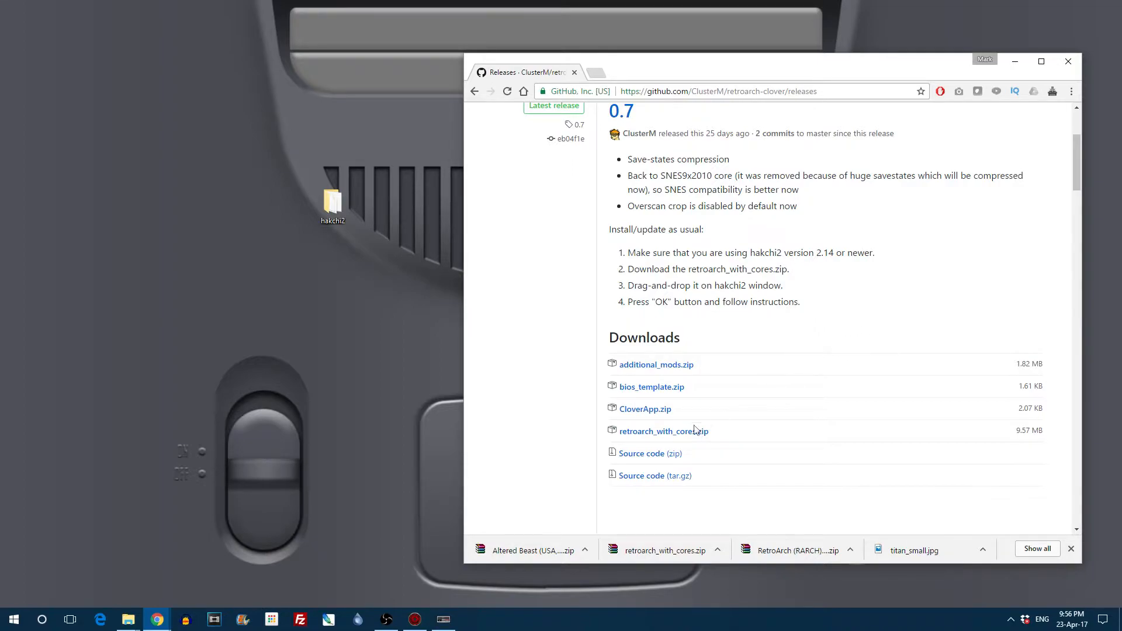
pyautogui.click(662, 432)
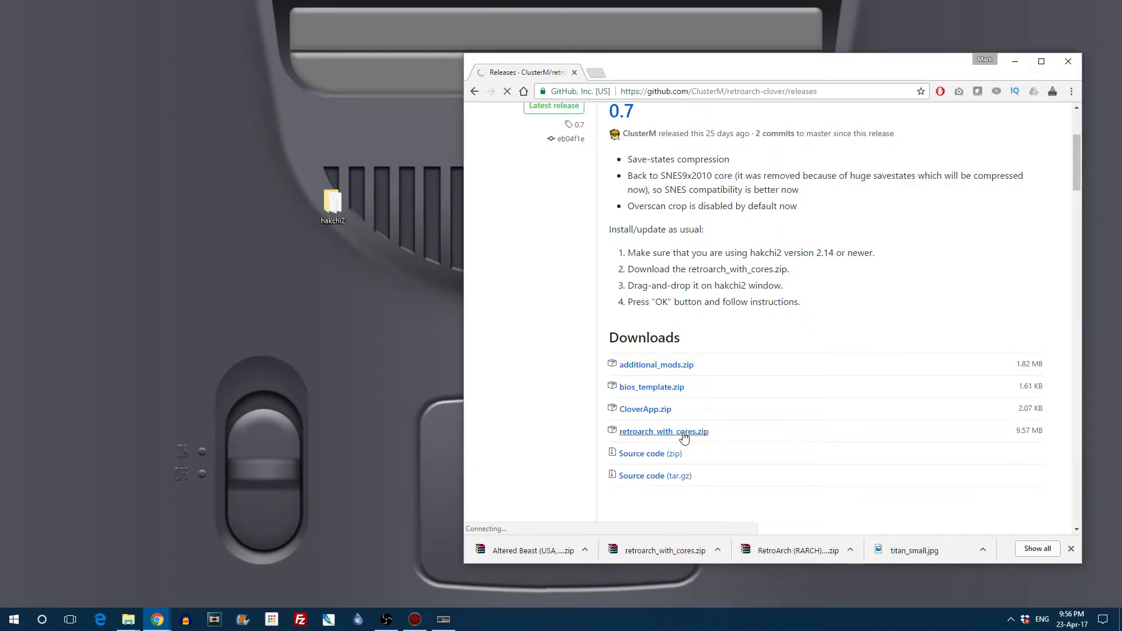
pyautogui.click(664, 432)
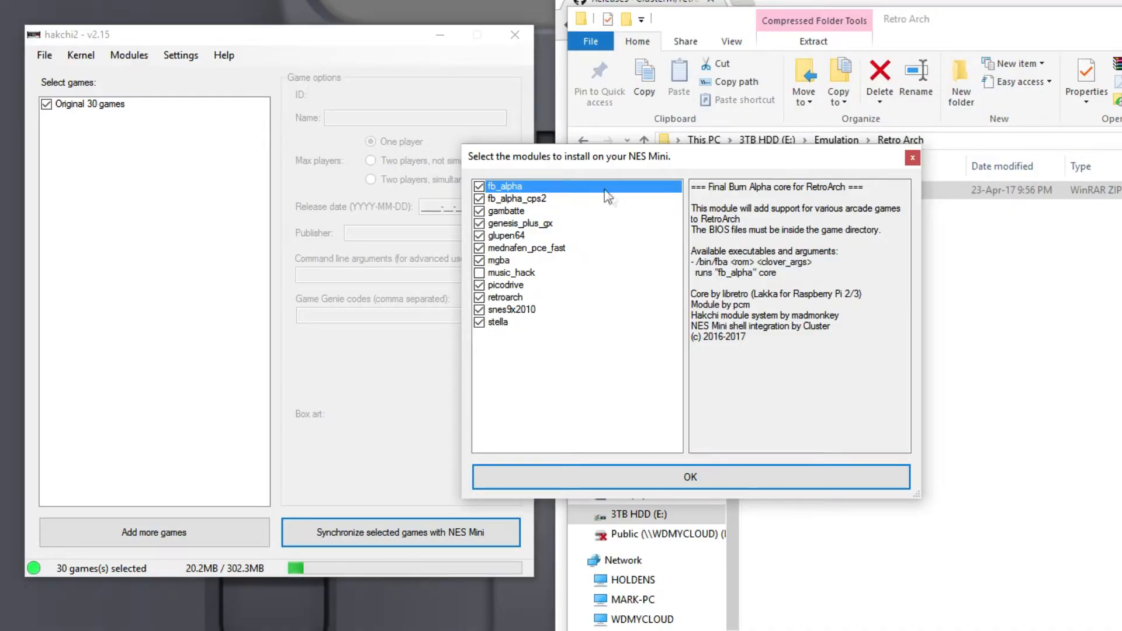
# Step: Review descriptions of fb_alpha_cps2, gambatte, genesis_plus_gx, glupen64, mednafen_pce_fast and mgba modules
pyautogui.click(516, 199)
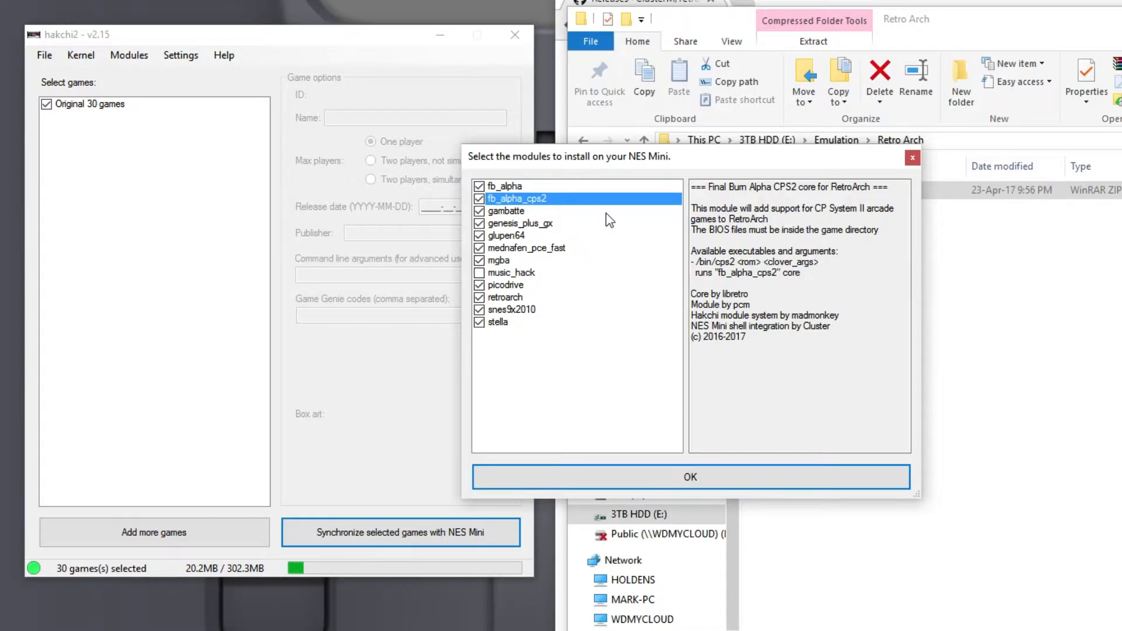
pyautogui.click(506, 210)
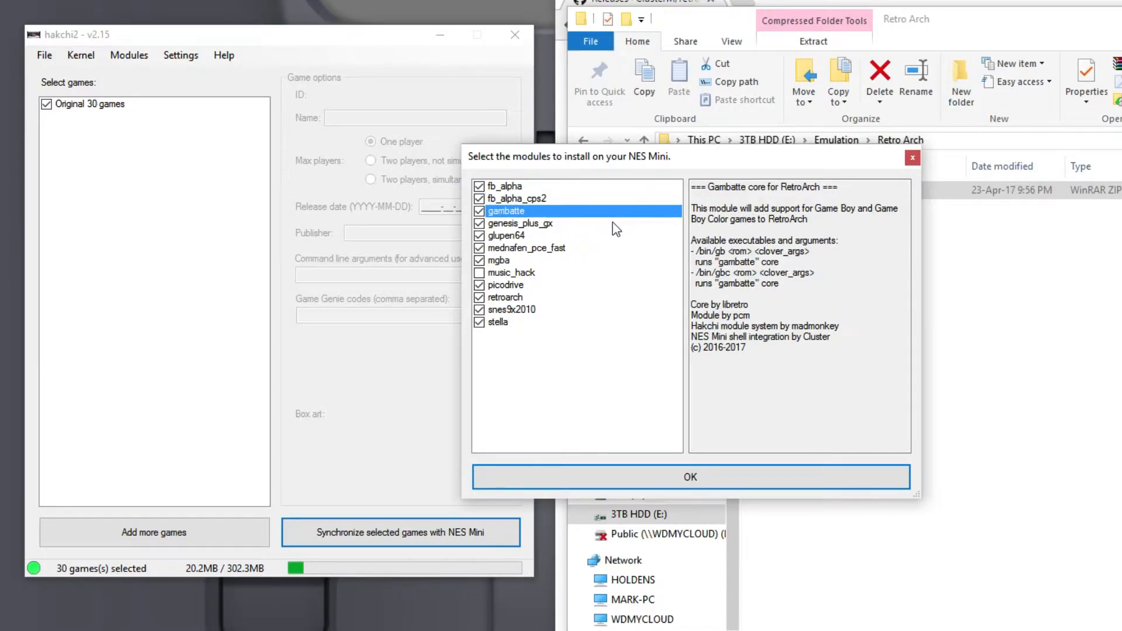
pyautogui.click(520, 223)
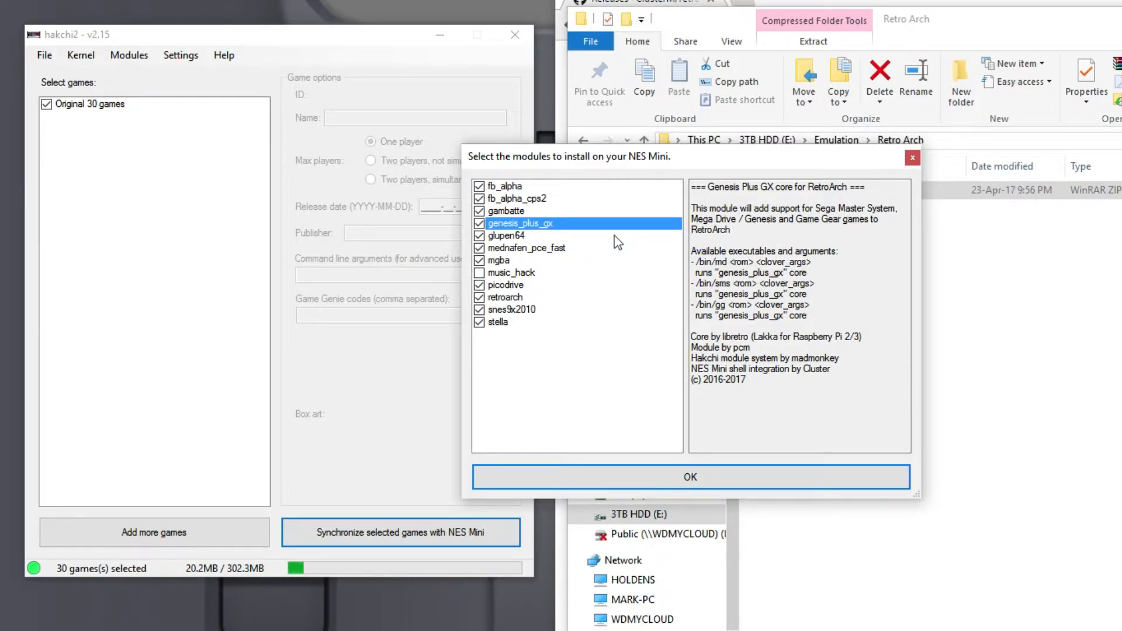
pyautogui.click(508, 235)
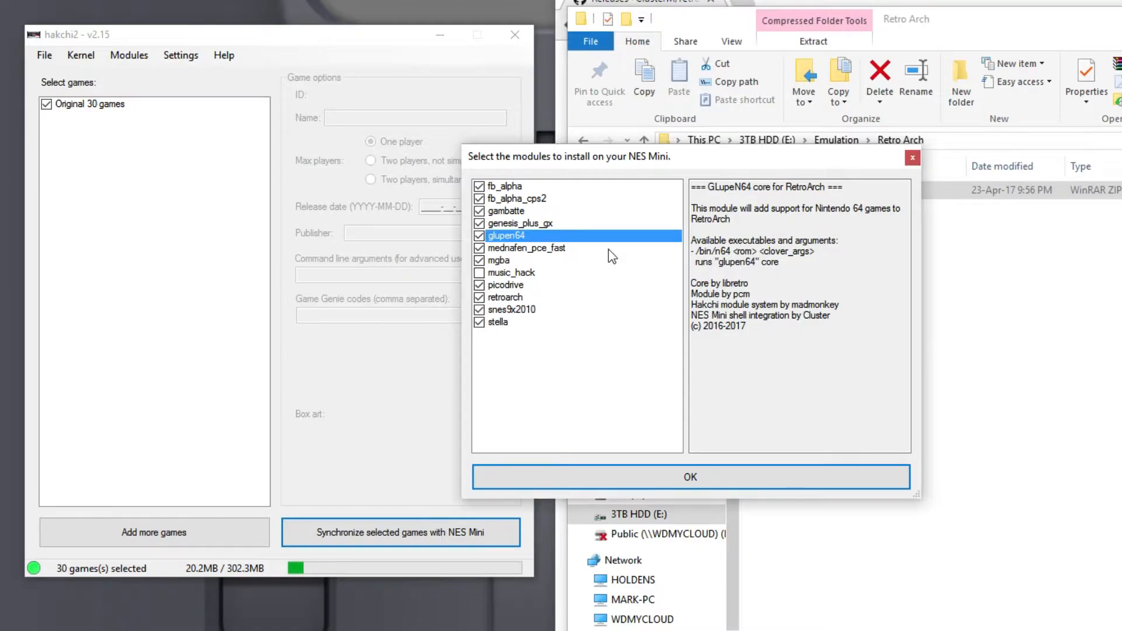
pyautogui.click(527, 248)
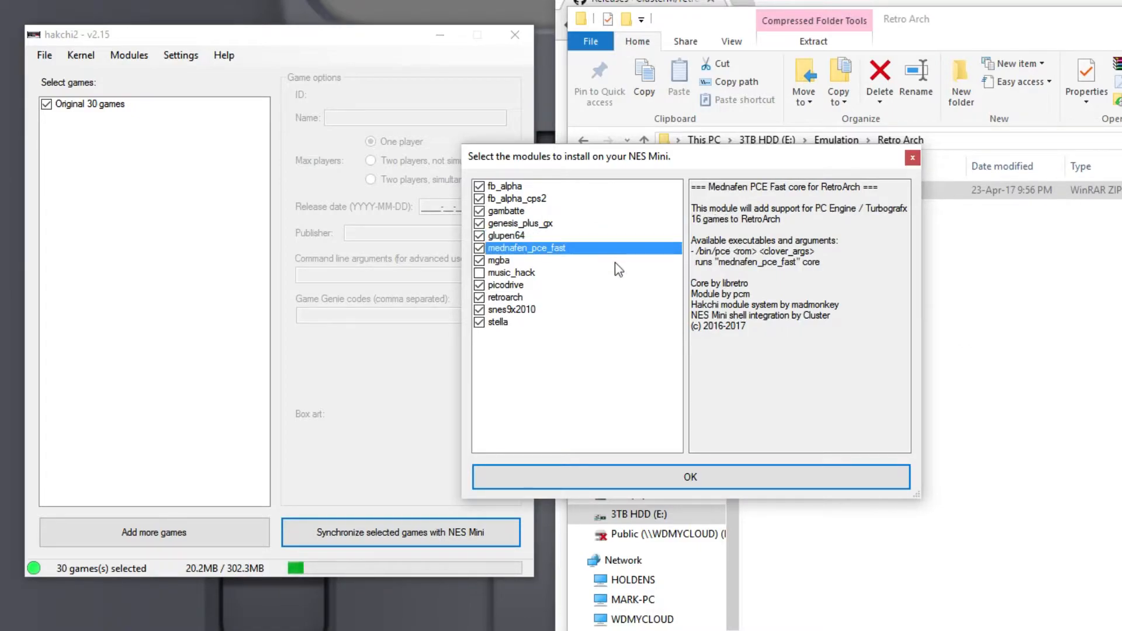
pyautogui.click(499, 259)
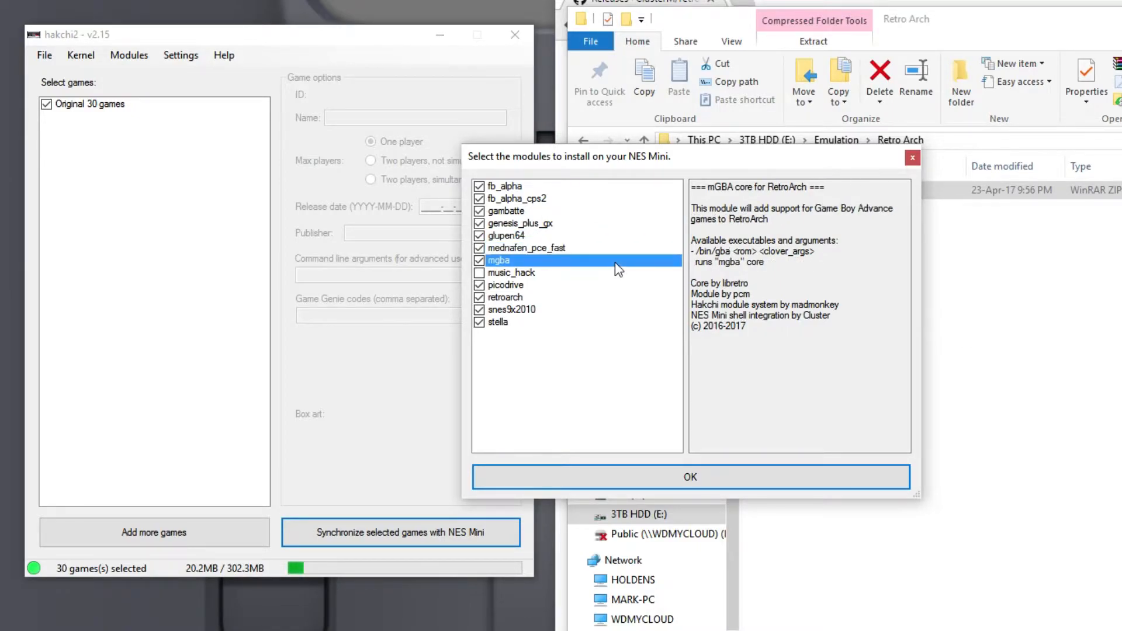
pyautogui.moveTo(607, 294)
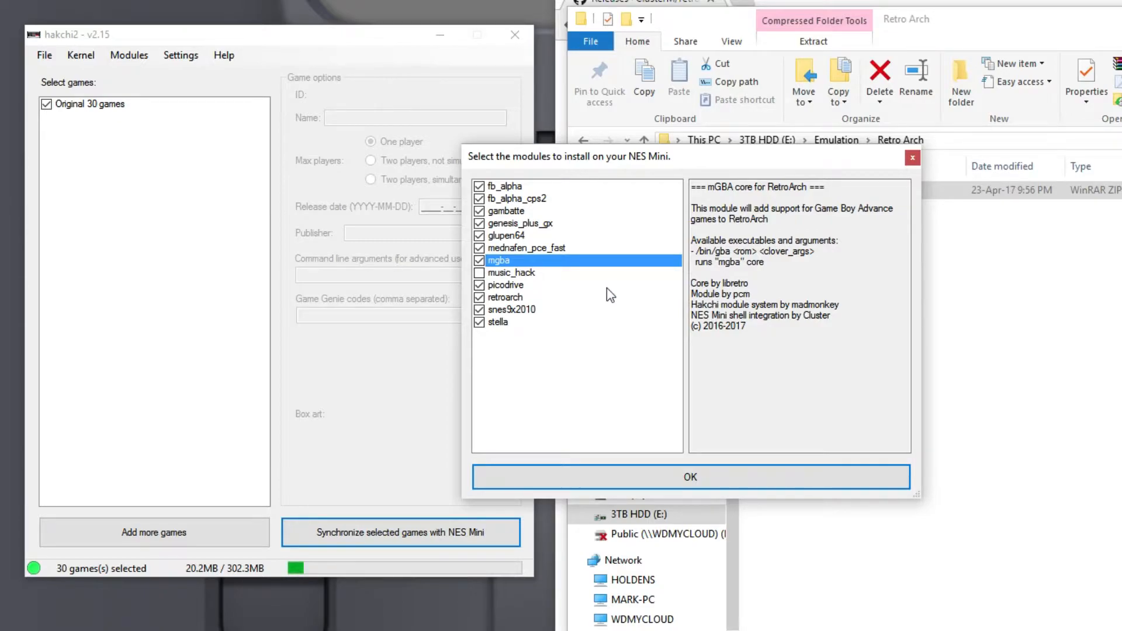
# Step: Review descriptions of picodrive, retroarch, snes9x2010 and stella modules
pyautogui.click(506, 286)
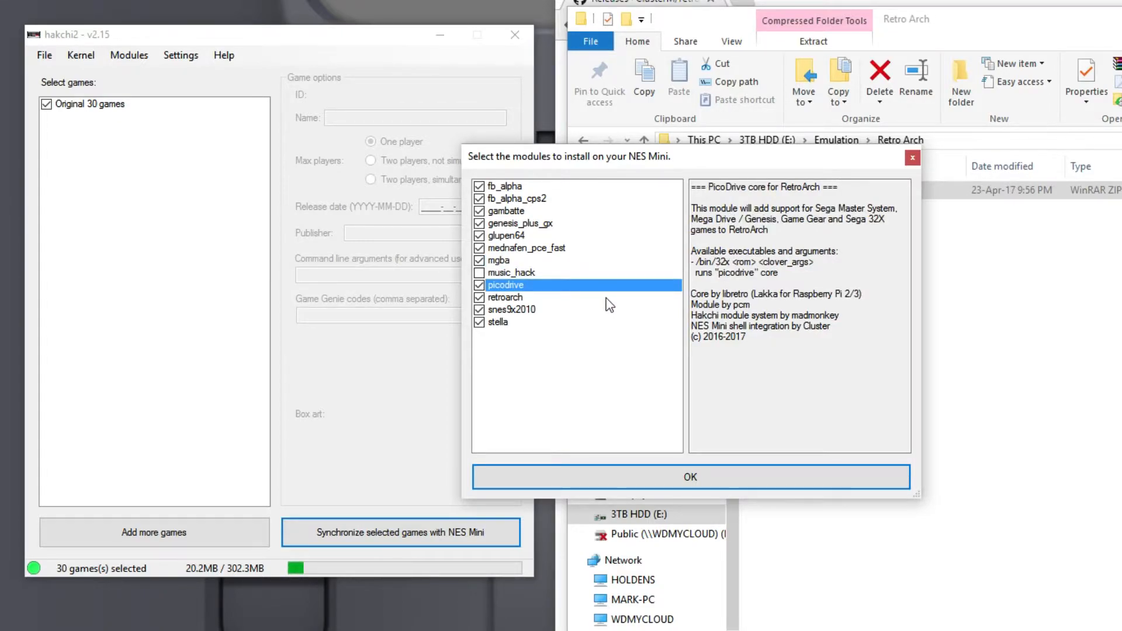
pyautogui.click(505, 297)
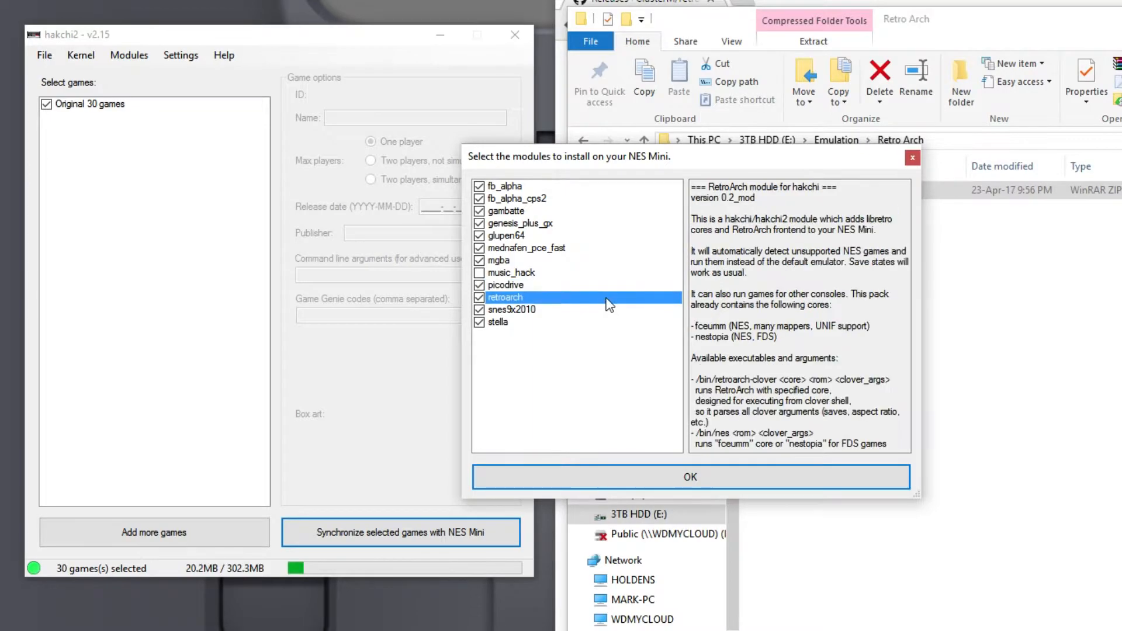
pyautogui.moveTo(613, 318)
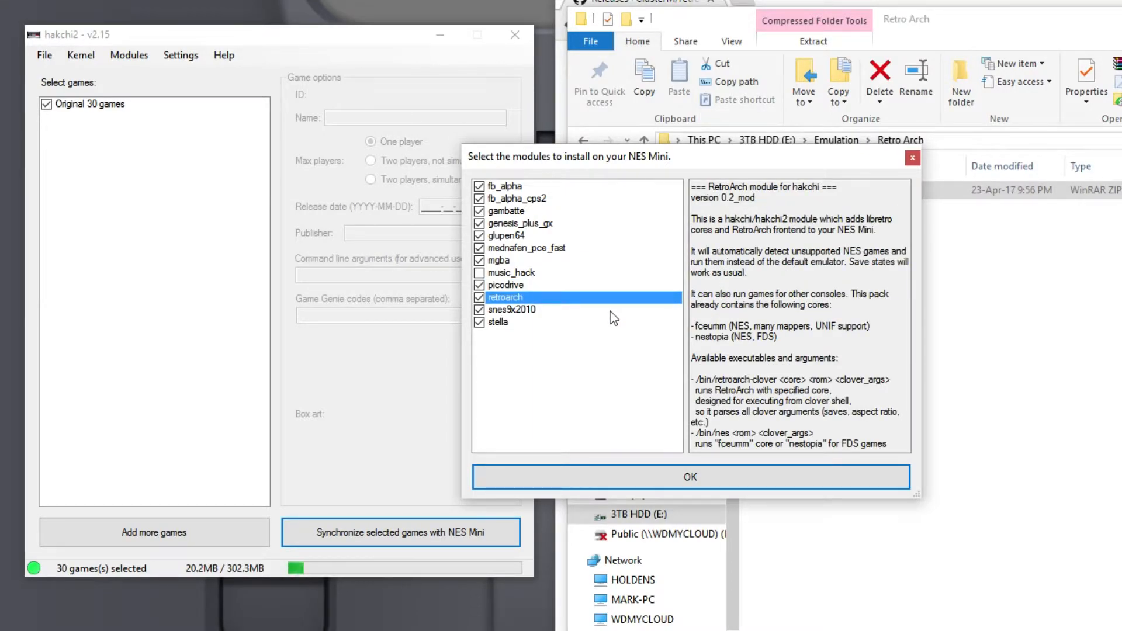
pyautogui.click(512, 309)
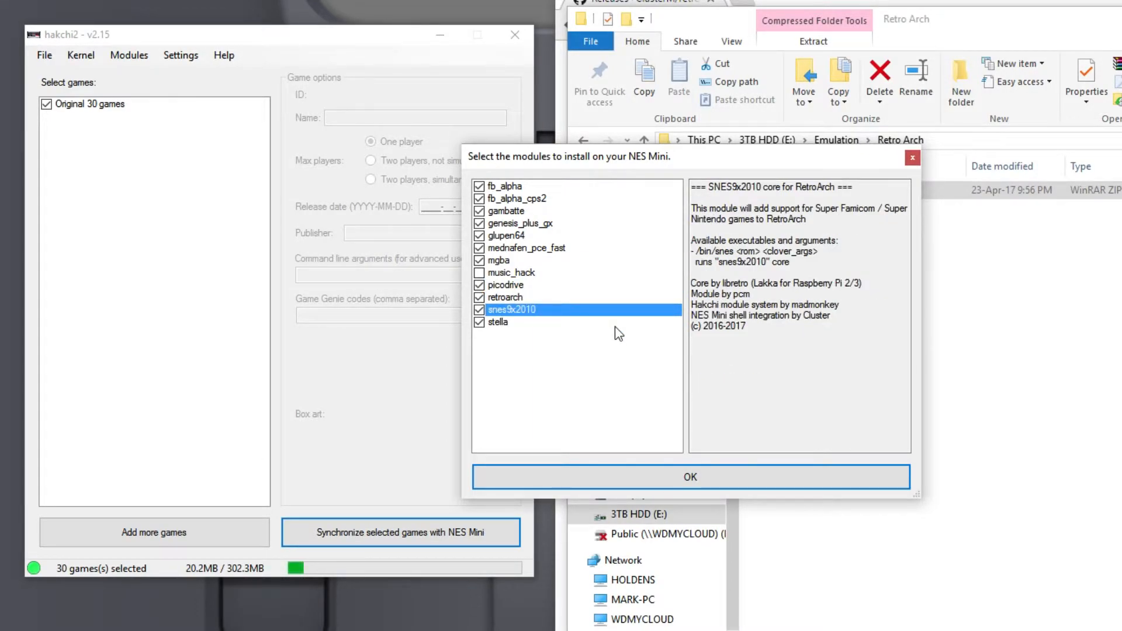
pyautogui.click(497, 323)
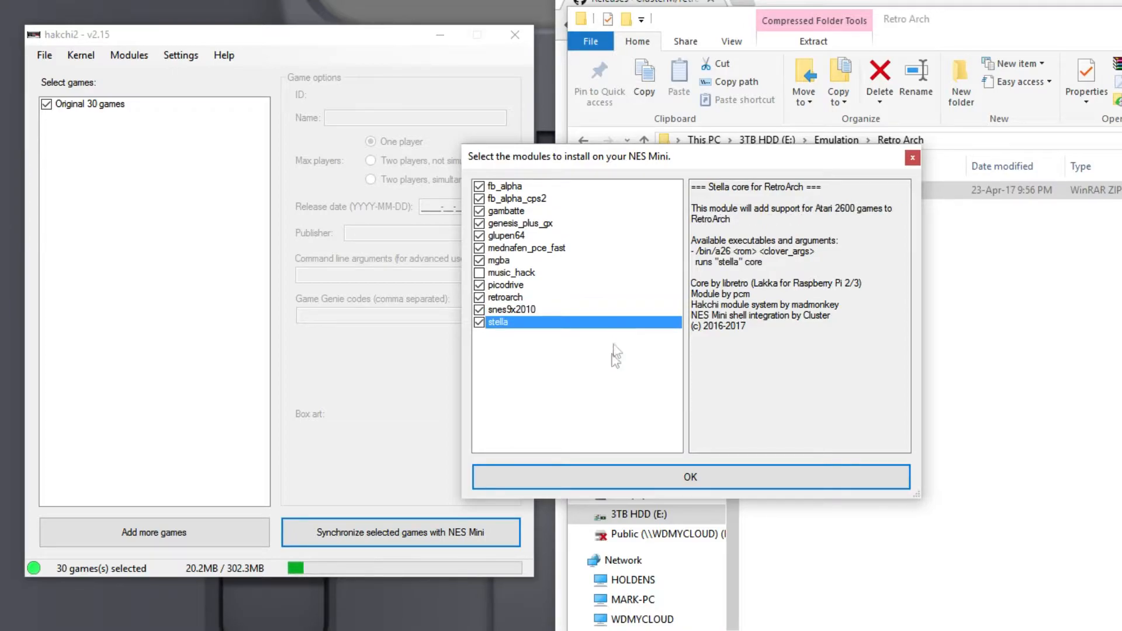
pyautogui.moveTo(633, 477)
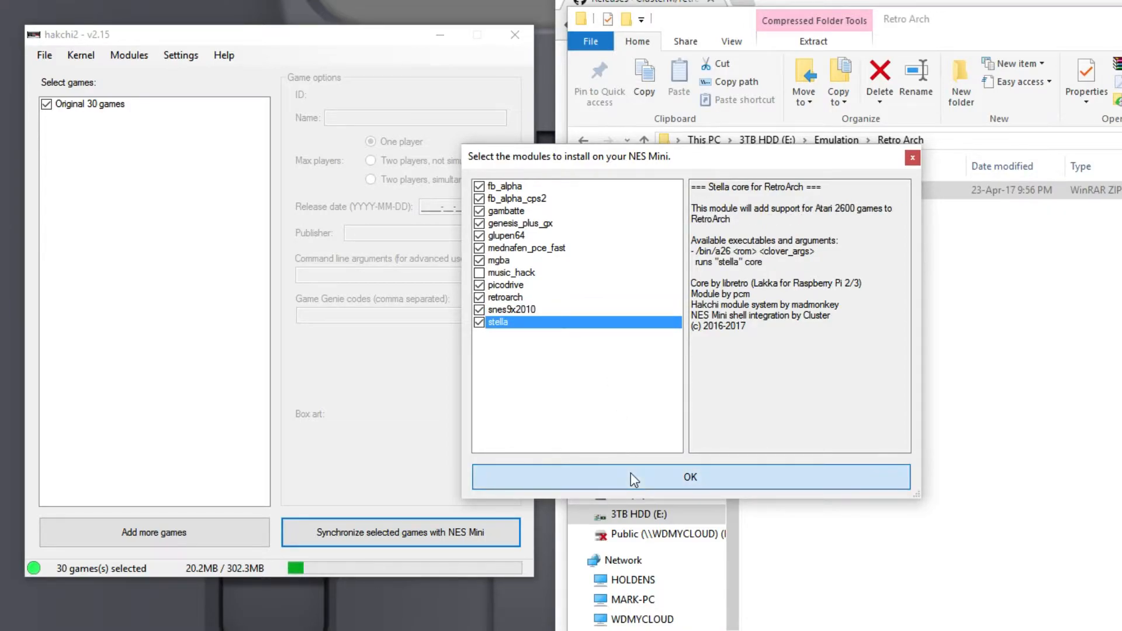
# Step: Install the checked RetroArch modules onto the NES Mini and dismiss the Done message
pyautogui.click(690, 477)
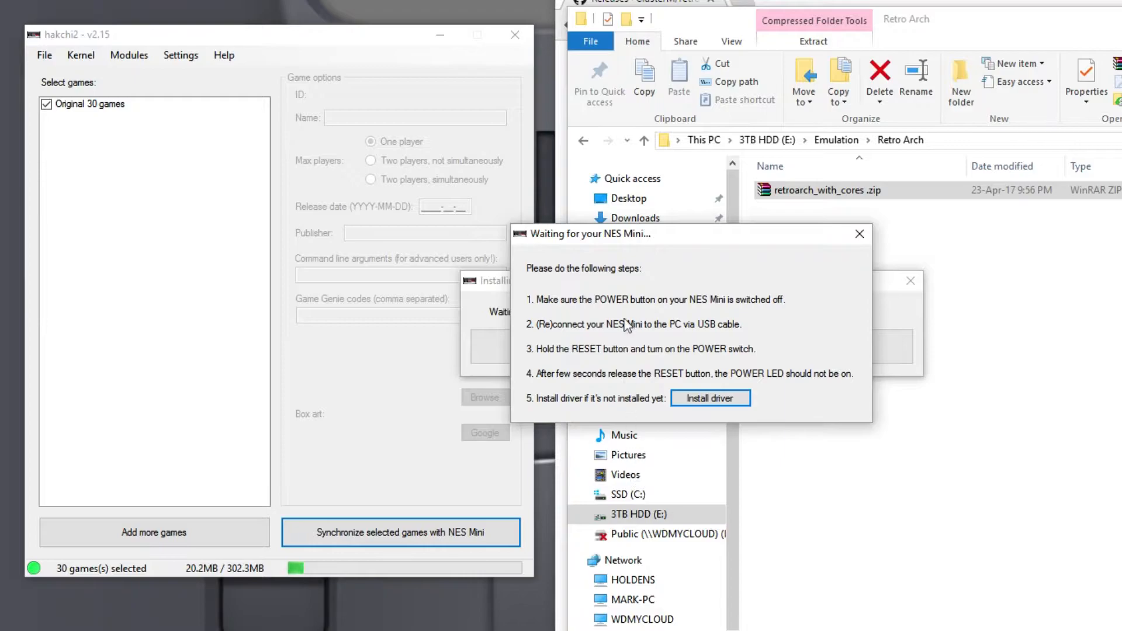
pyautogui.moveTo(562, 307)
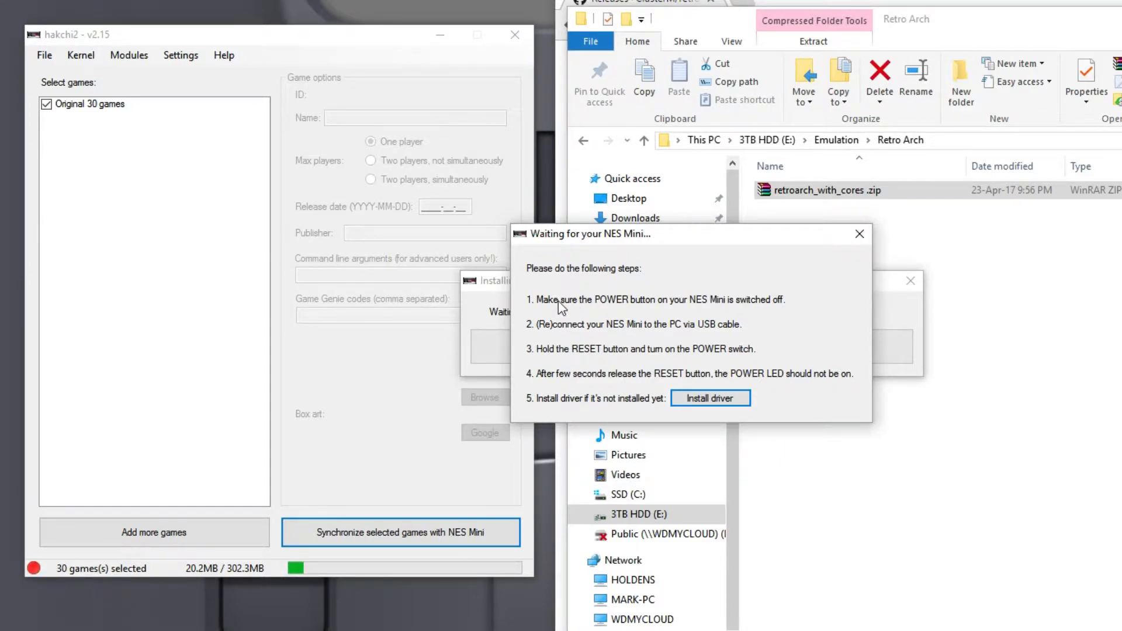
pyautogui.moveTo(820, 355)
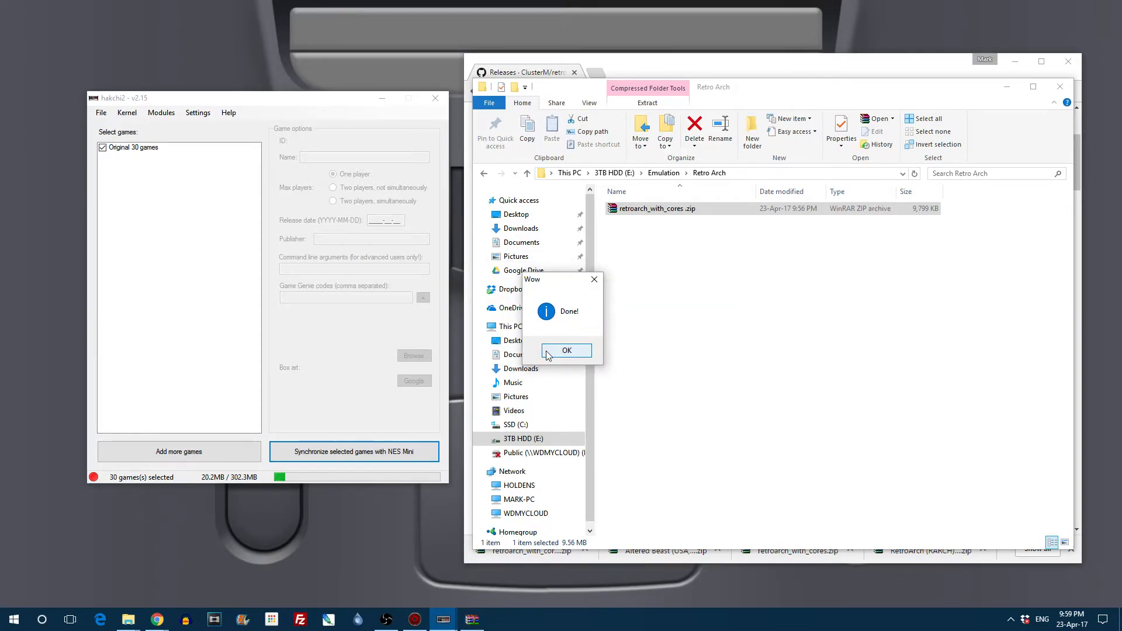
pyautogui.click(565, 349)
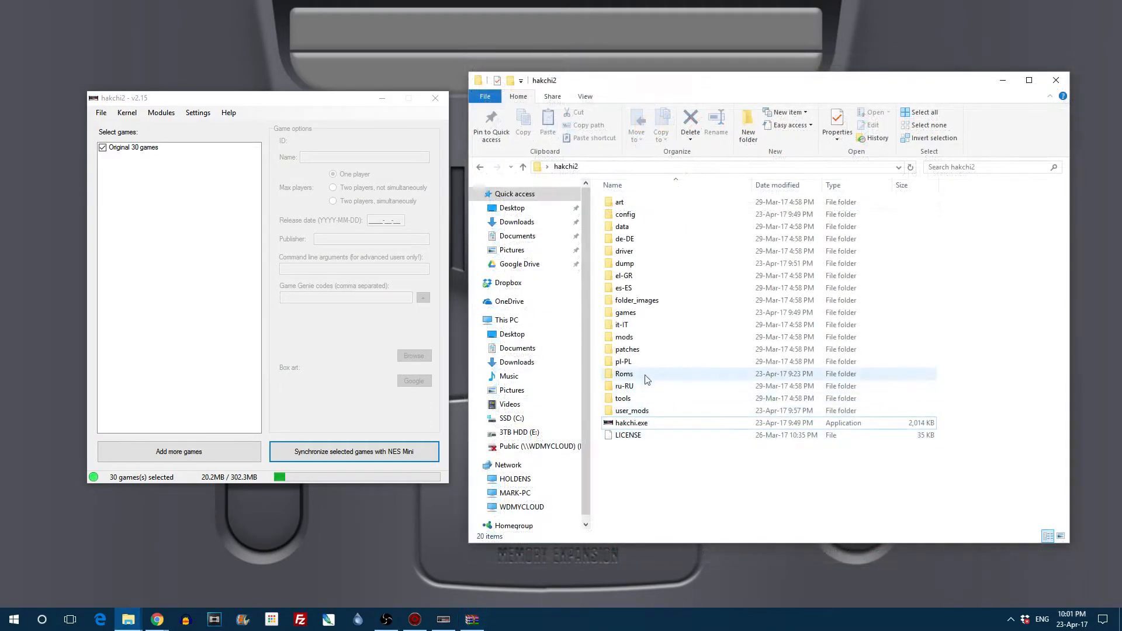
# Step: Browse into the hakchi2 Roms\SNES folder to add Super Mario World
pyautogui.doubleClick(623, 374)
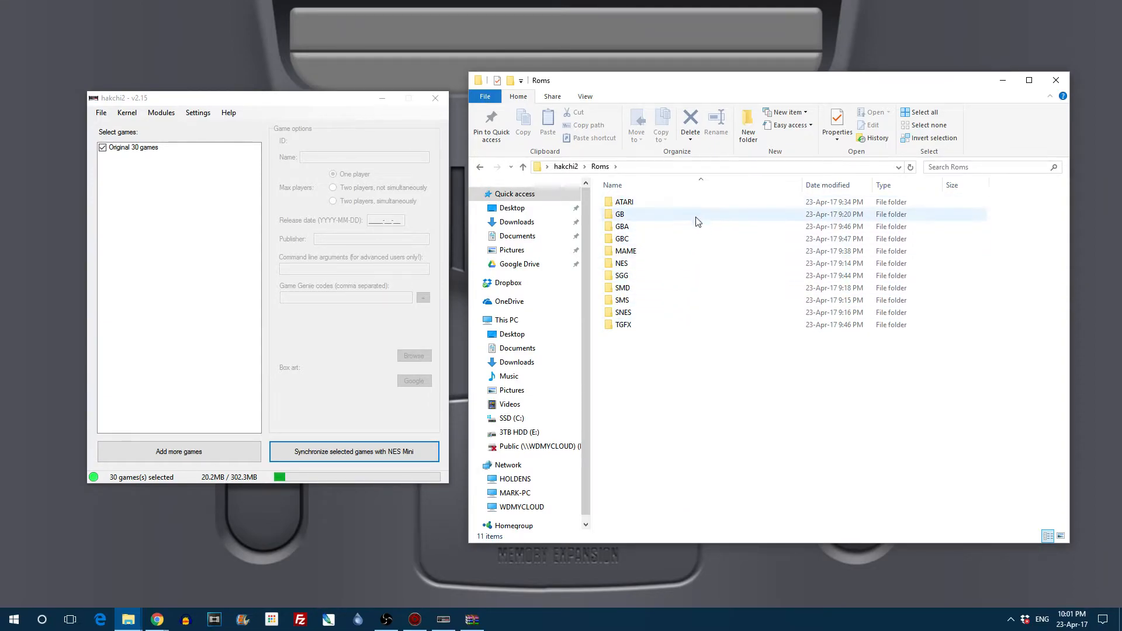
pyautogui.doubleClick(623, 313)
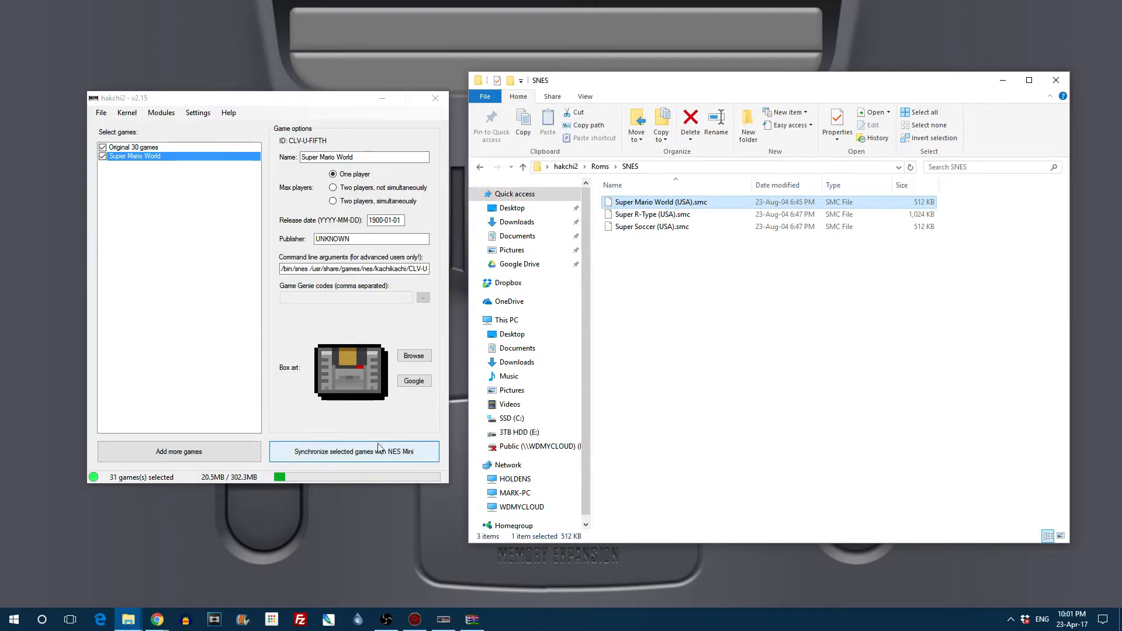
# Step: Give Super Mario World its Google box art and synchronize the games to the NES Mini
pyautogui.click(413, 379)
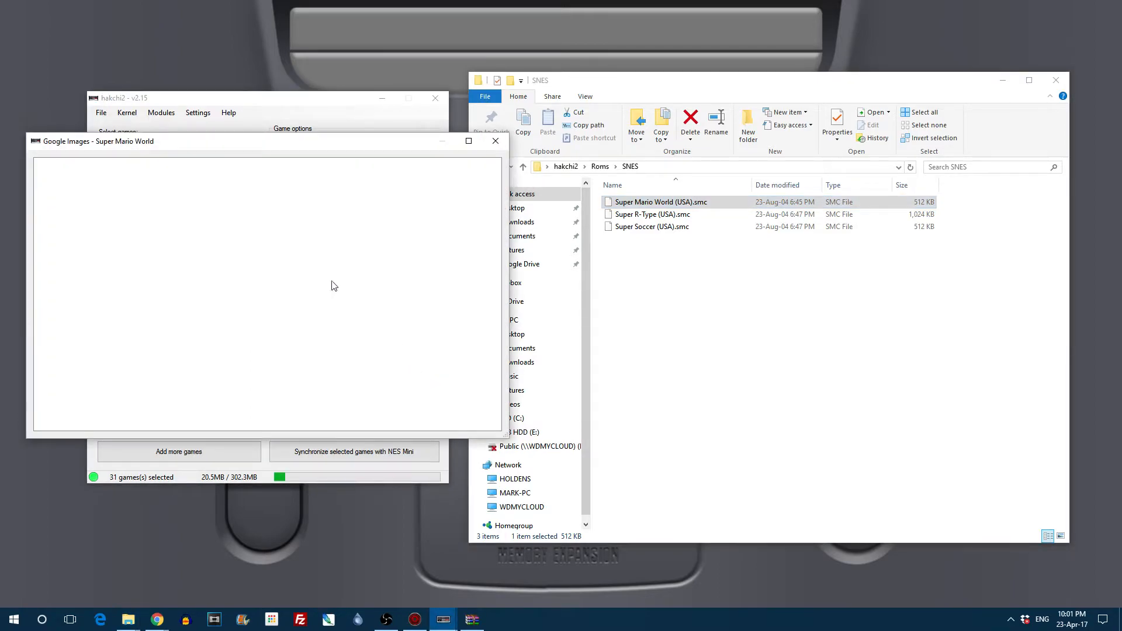
pyautogui.click(494, 141)
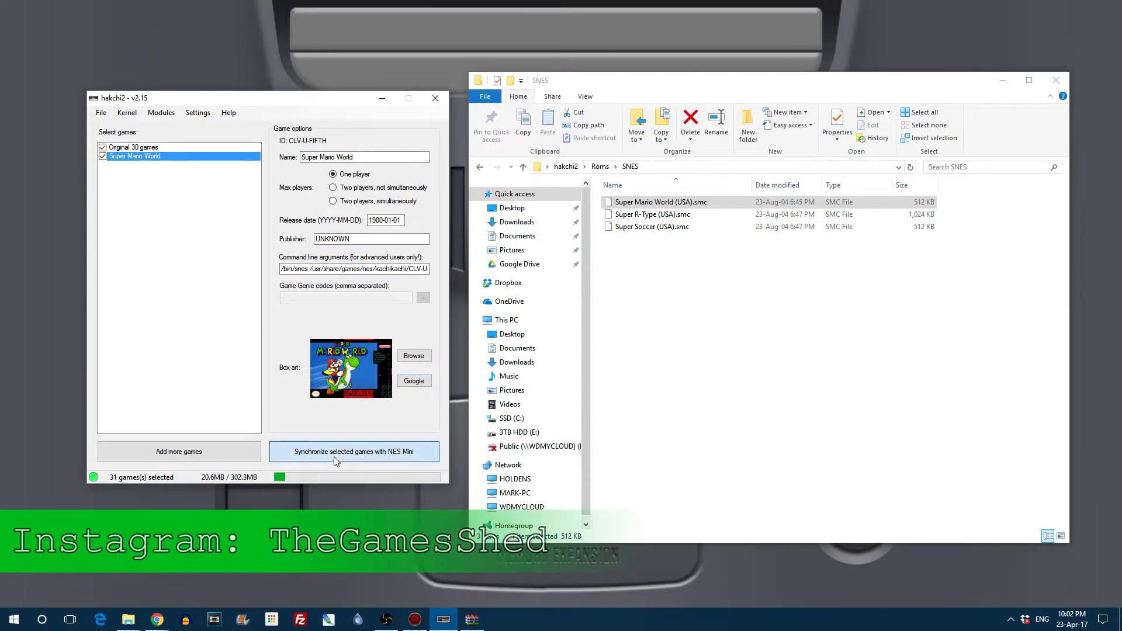
pyautogui.click(353, 451)
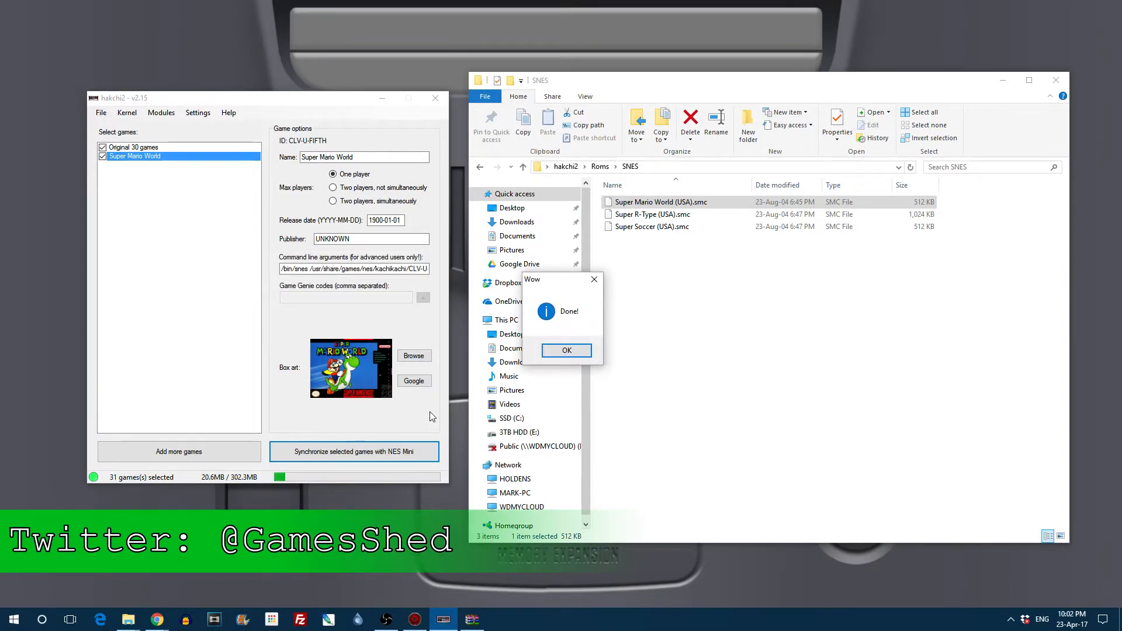
# Step: Dismiss the sync Done message, then in RetroArch visit Settings and return to Quick Menu over Super Mario World
pyautogui.click(566, 349)
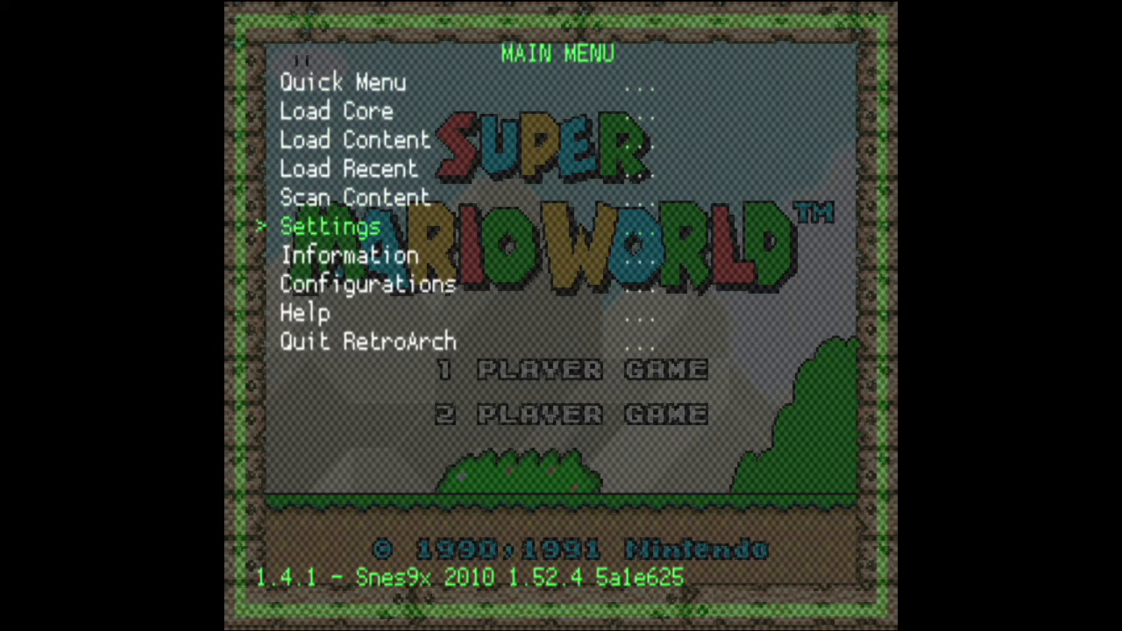
pyautogui.click(329, 226)
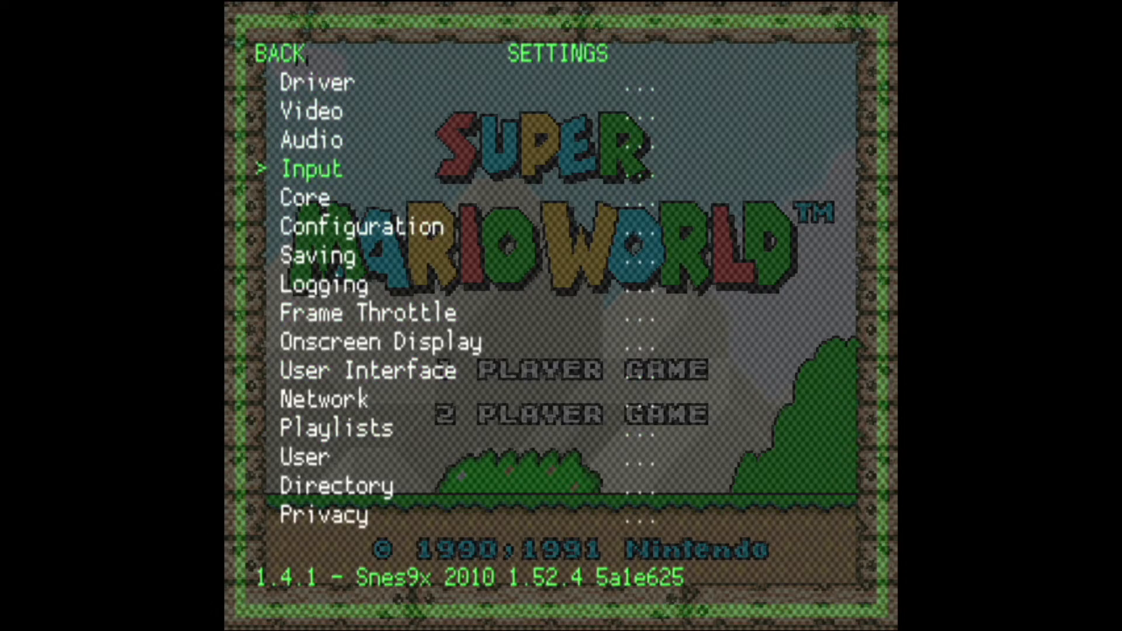
pyautogui.click(281, 52)
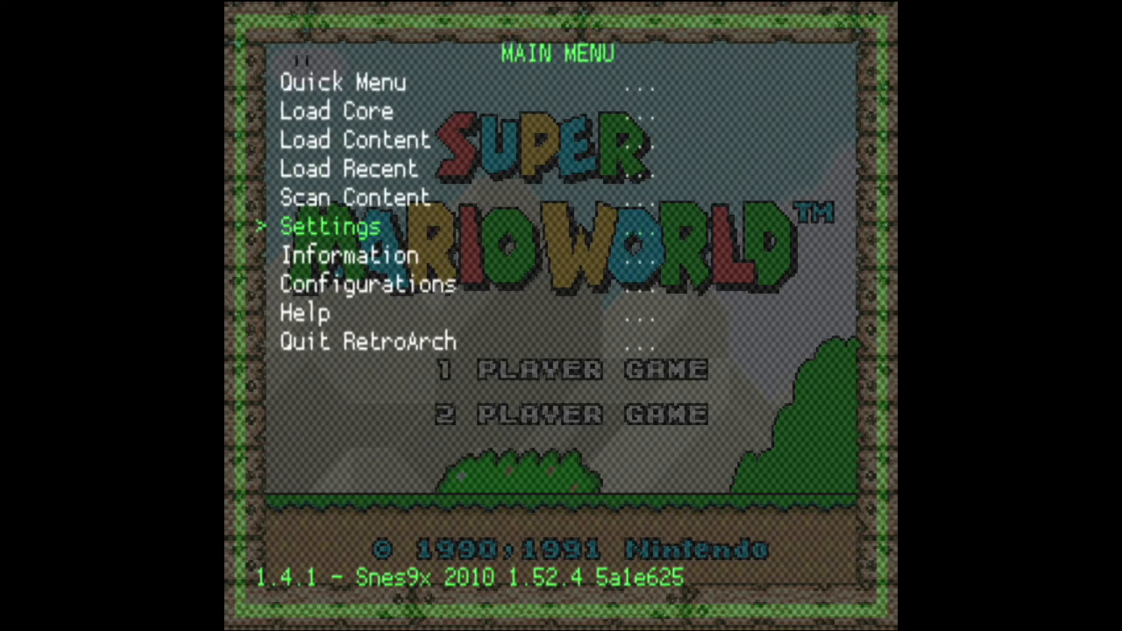
pyautogui.press('Up')
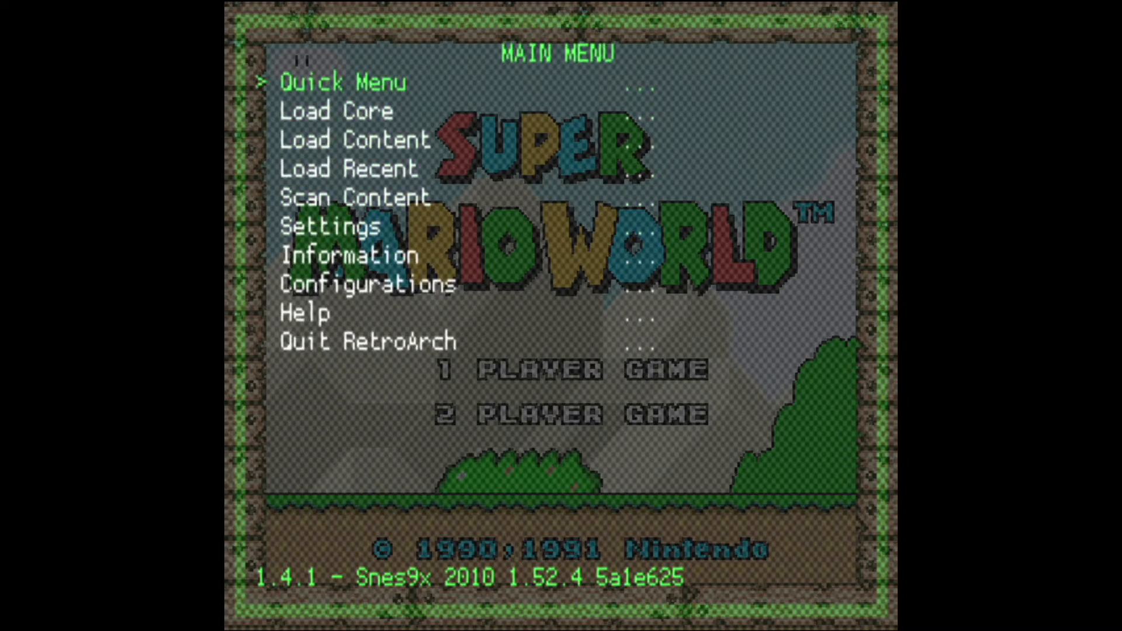